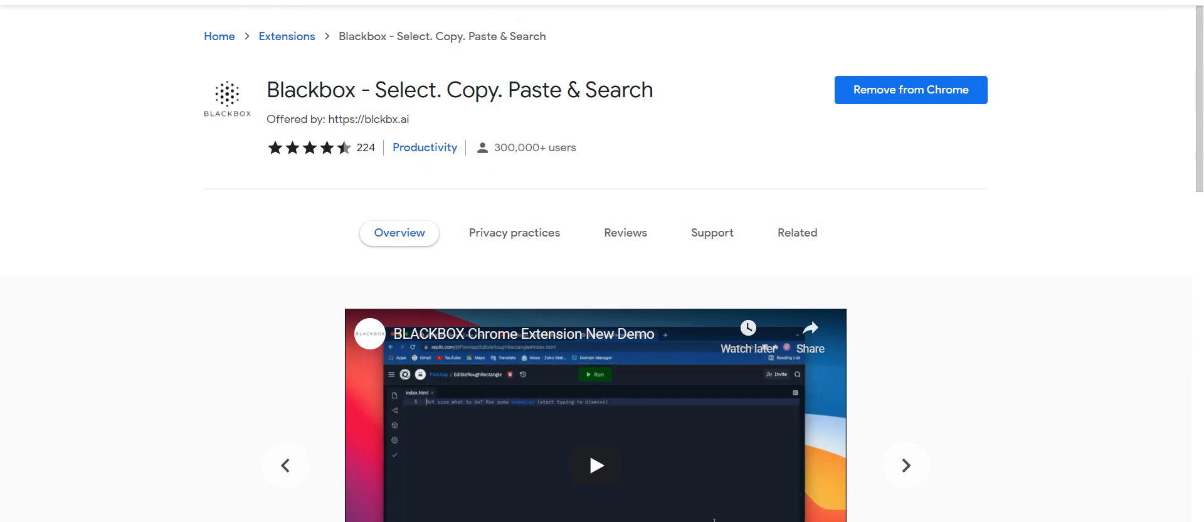
mouse_move(354, 87)
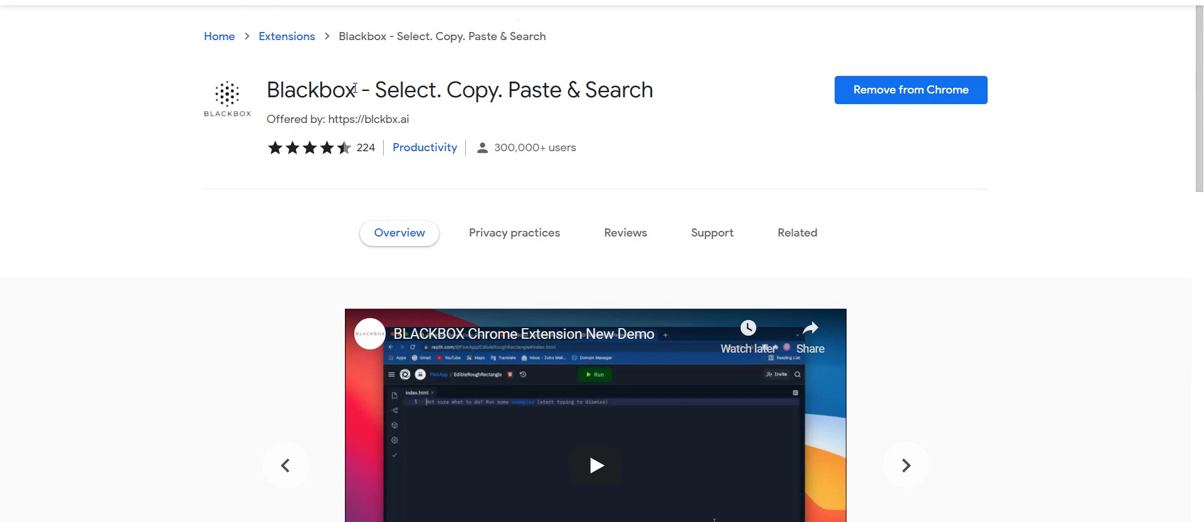
mouse_move(892, 98)
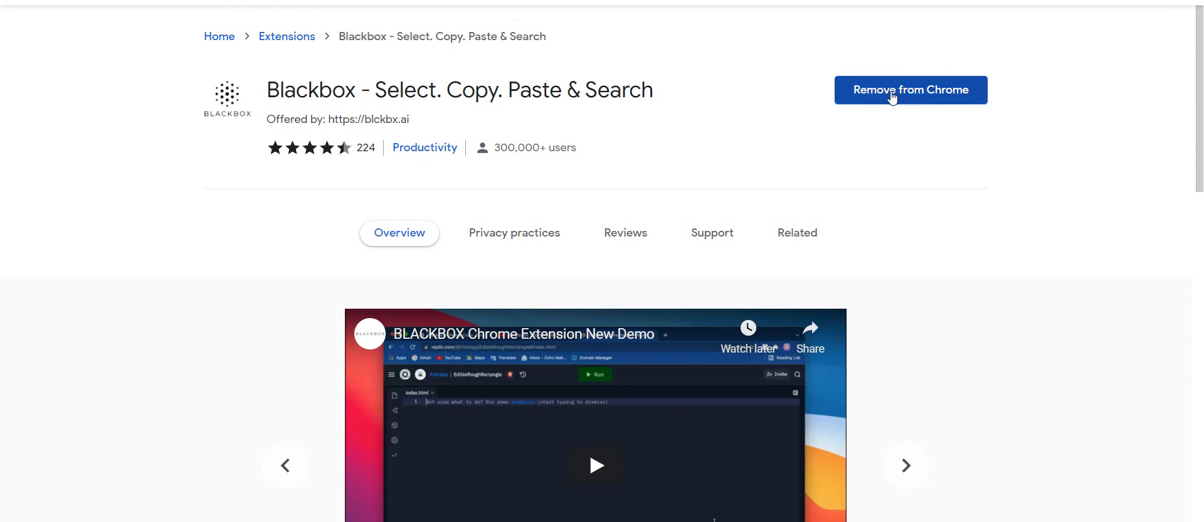
mouse_move(910, 90)
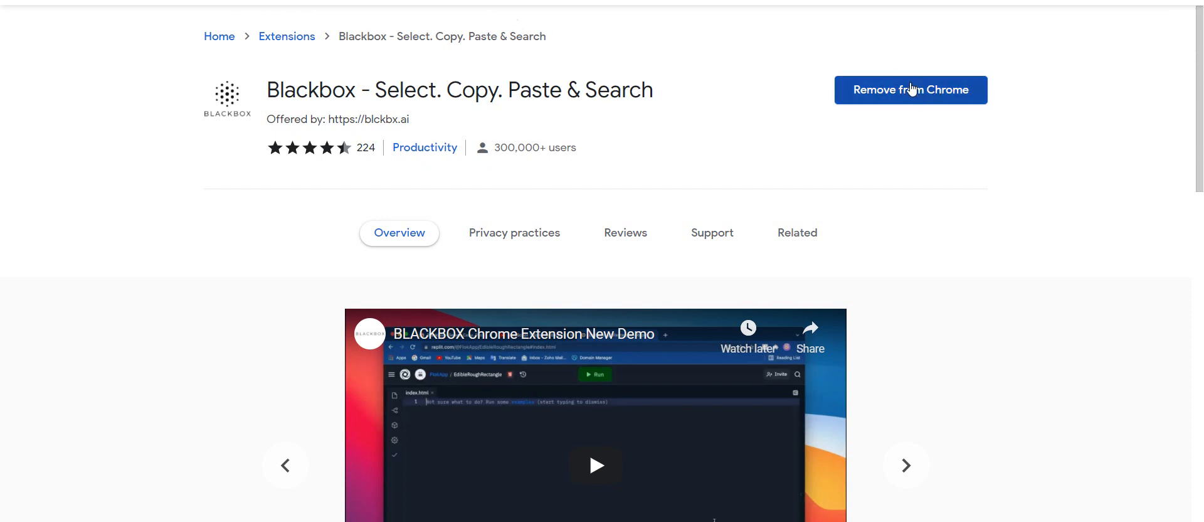
- Scroll around the YouTube page to settle on the Sentimental Analysis video frame showing Python code at 8:10
scroll("down", 3)
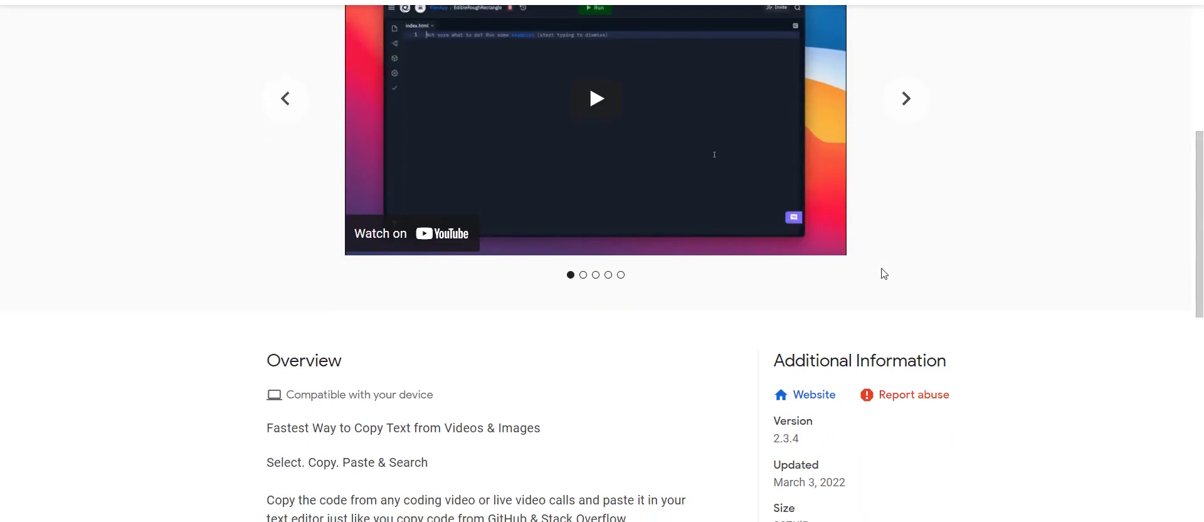
scroll("down", 3)
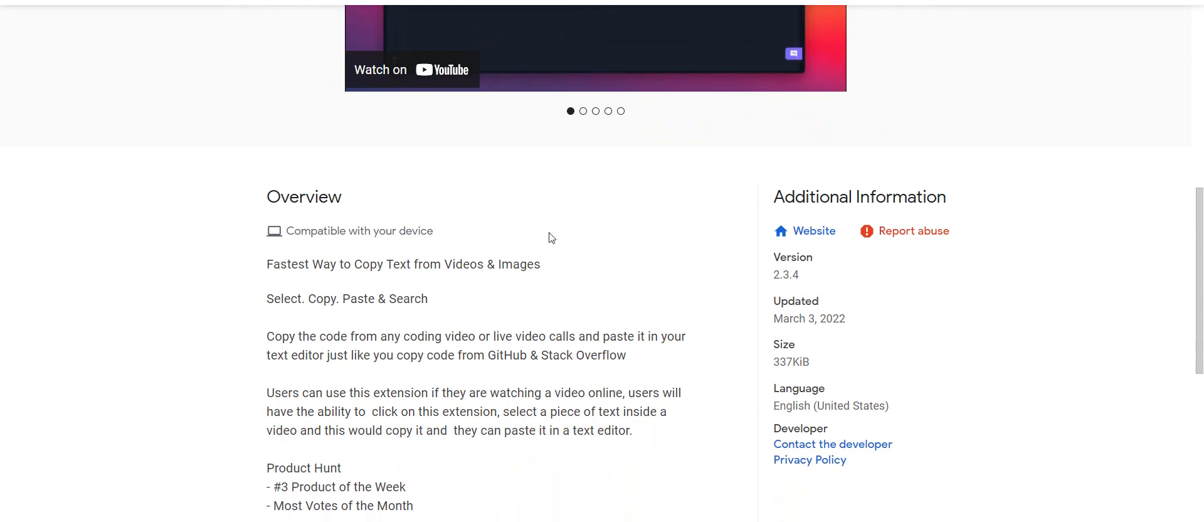
scroll("down", 3)
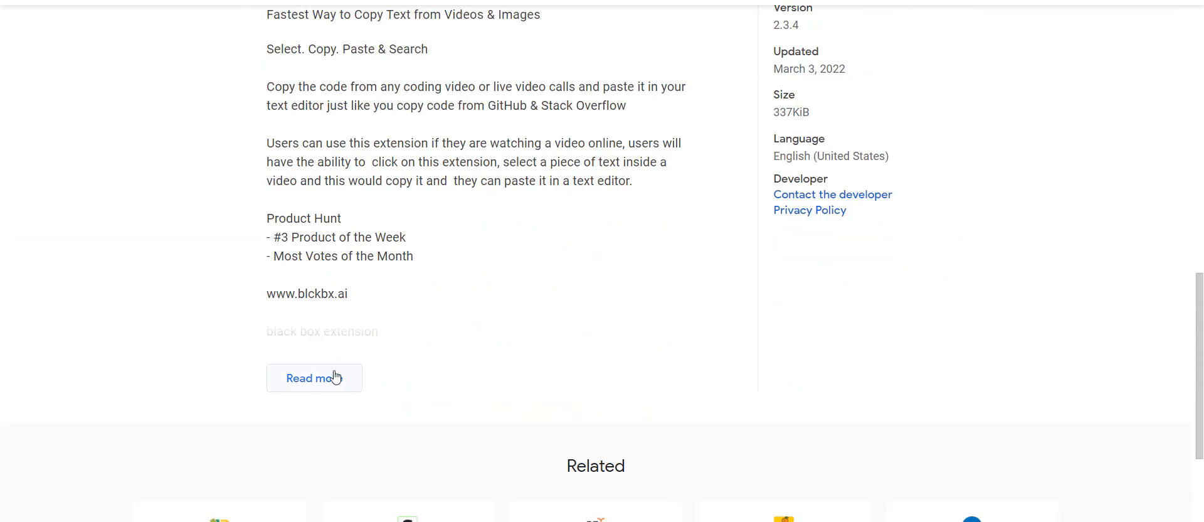
scroll("up", 3)
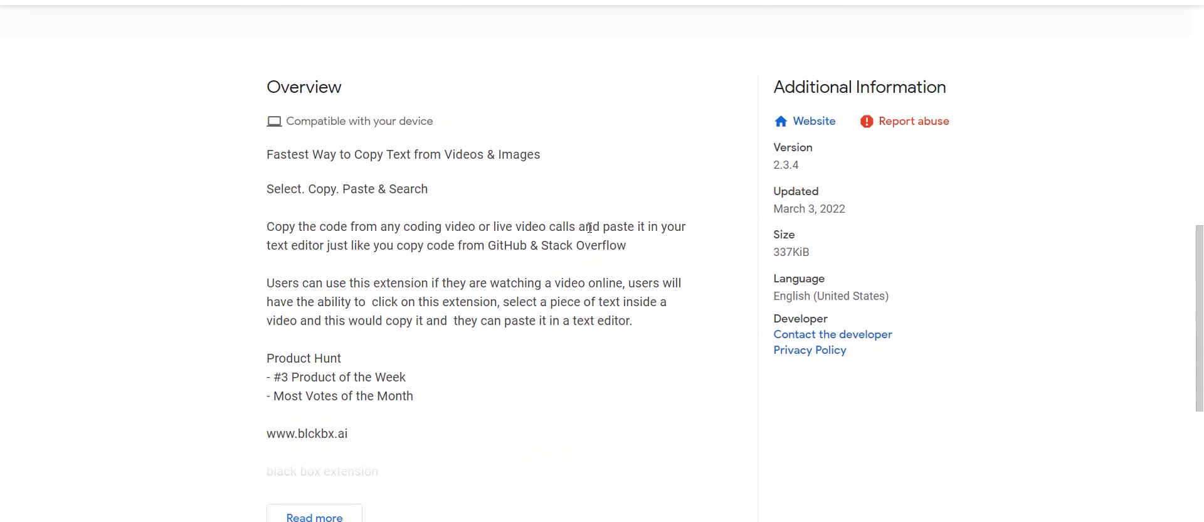
mouse_move(881, 202)
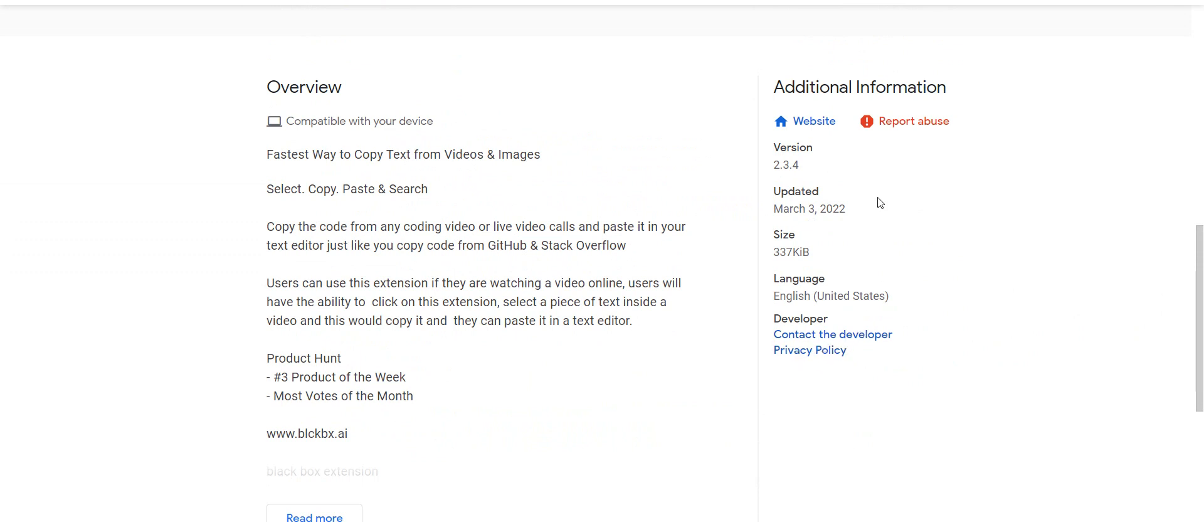
scroll("up", 3)
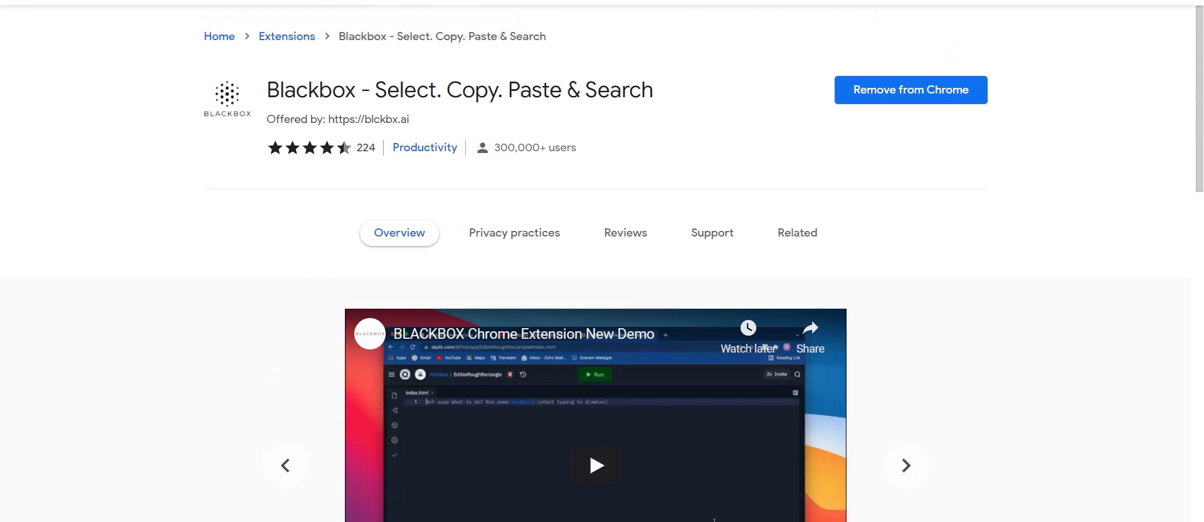
mouse_move(755, 81)
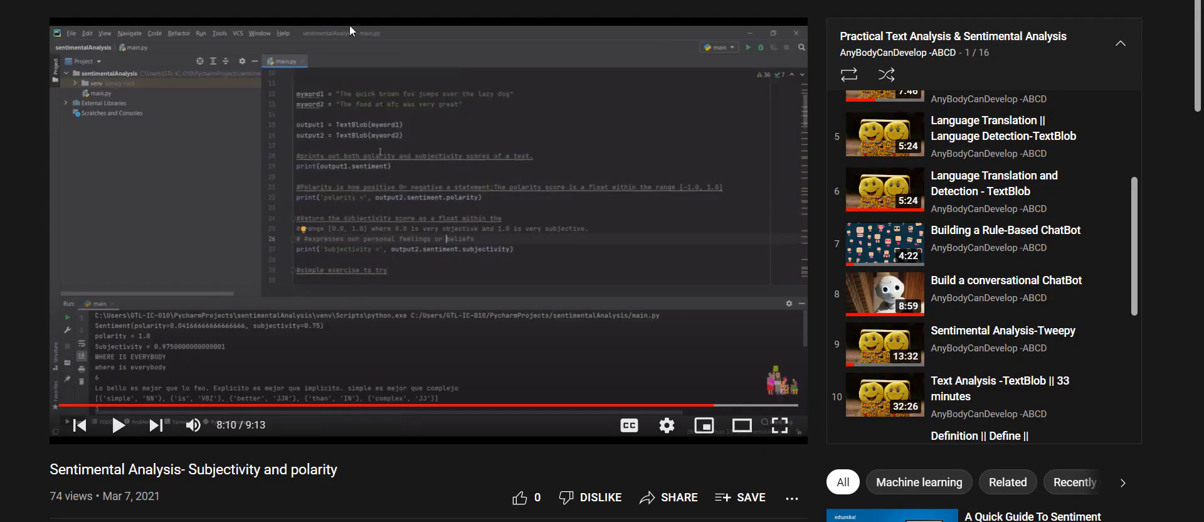
mouse_move(369, 78)
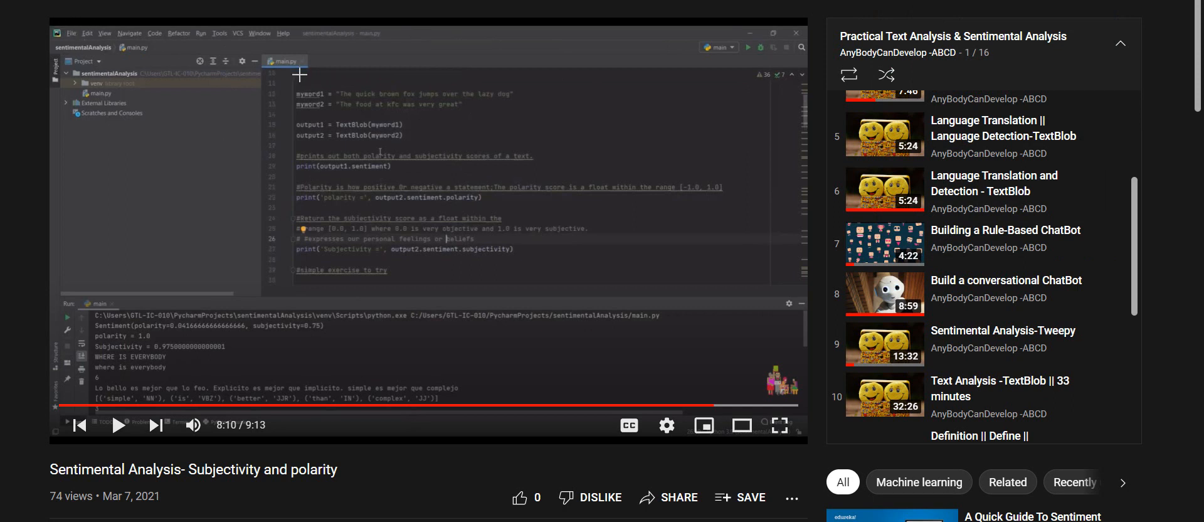
- Drag Blackbox selection boxes over the code lines in the paused frame to copy them as text
left_click_drag(299, 86, 530, 198)
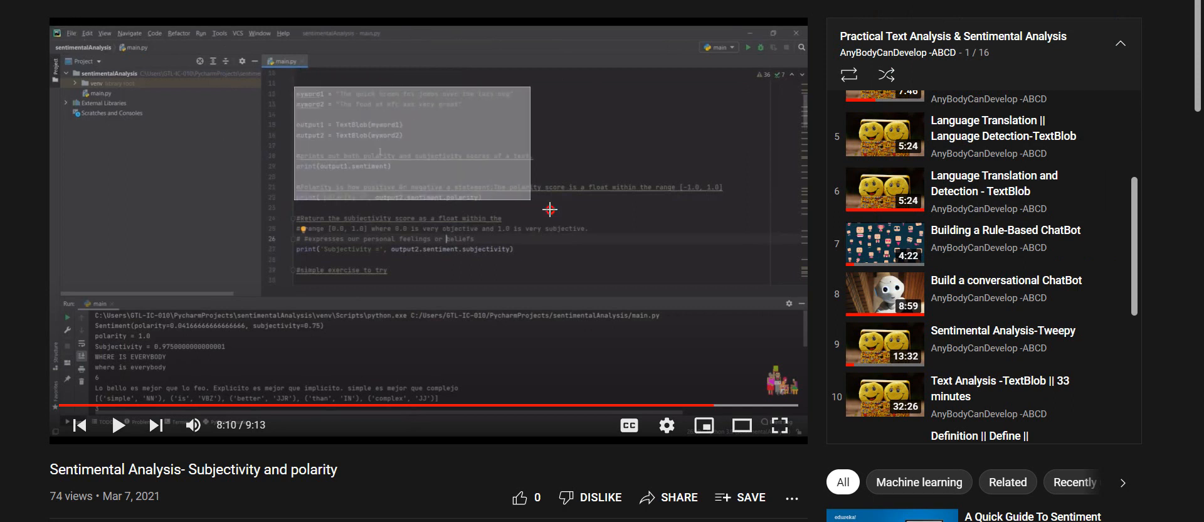
left_click_drag(550, 209, 739, 282)
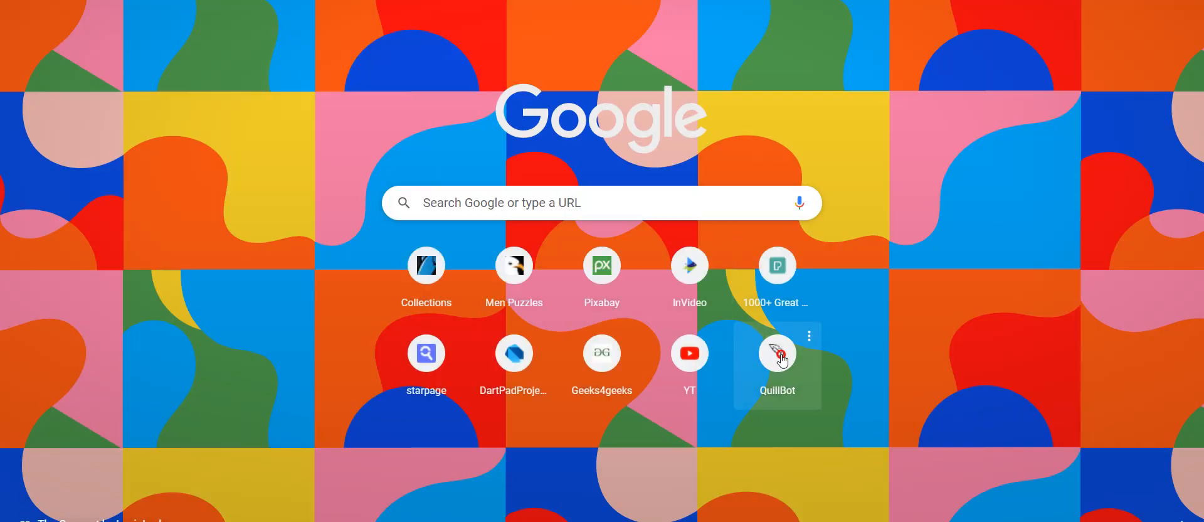
- Launch QuillBot from the new-tab shortcut and paste the copied 89-word code into the paraphraser input
left_click(777, 352)
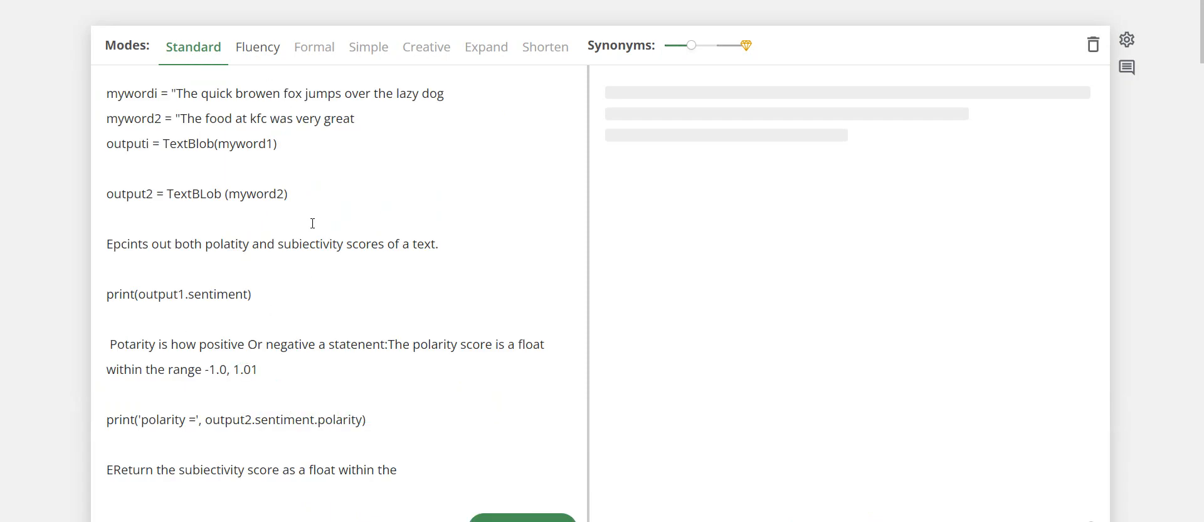
scroll("down", 3)
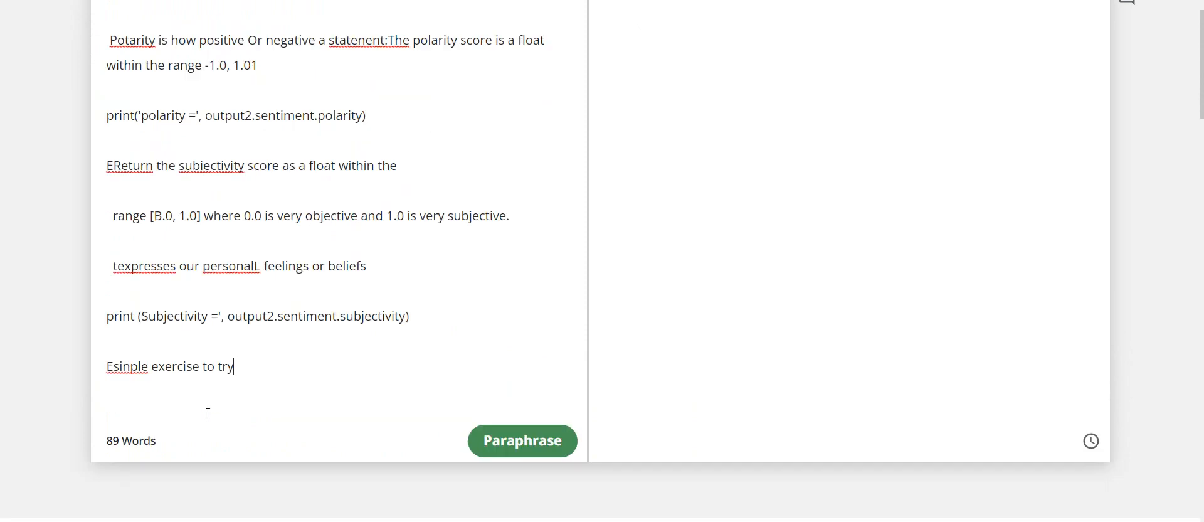
scroll("down", 3)
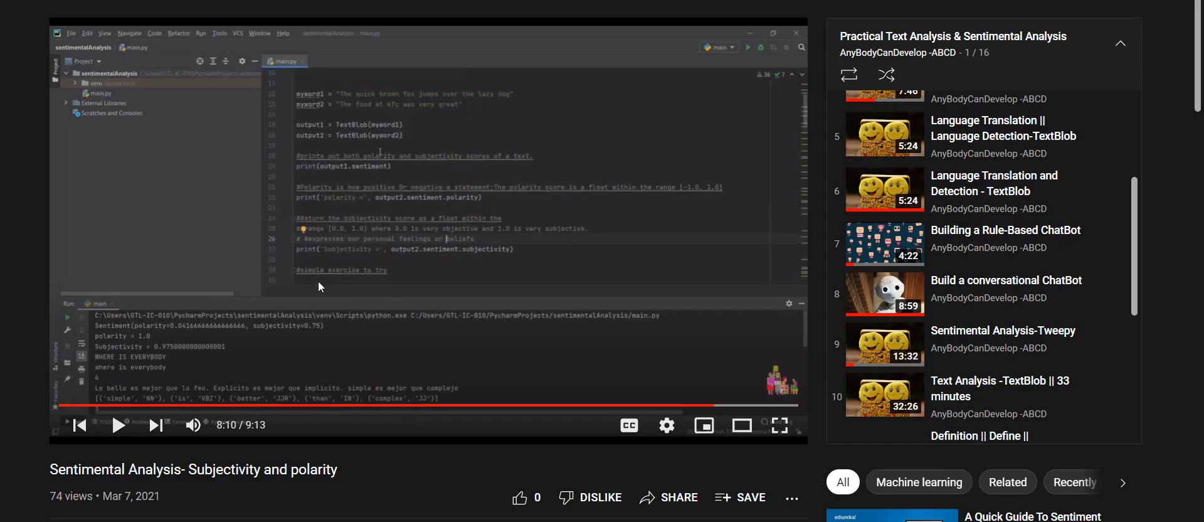
mouse_move(348, 282)
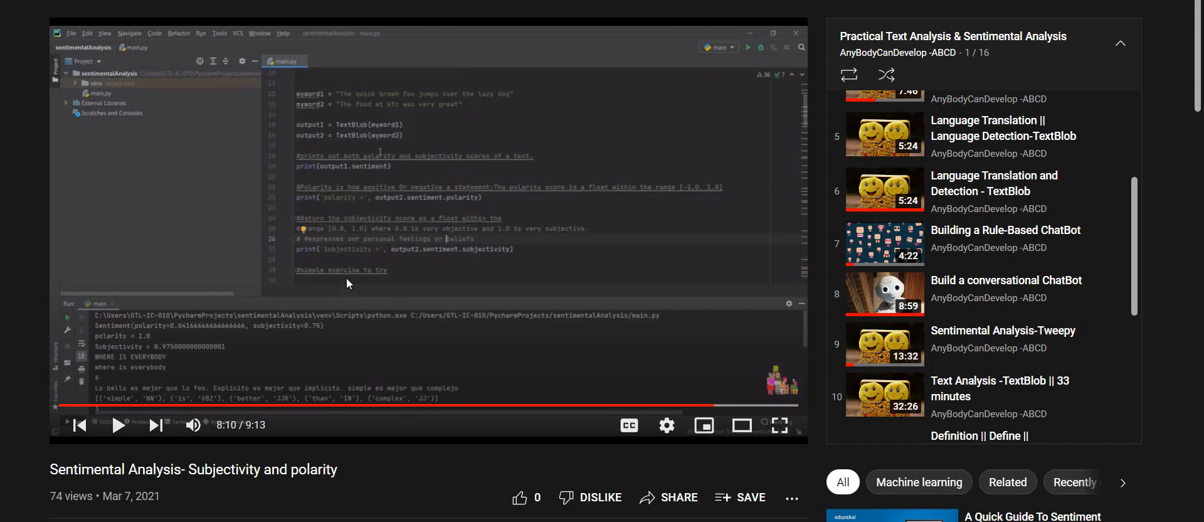